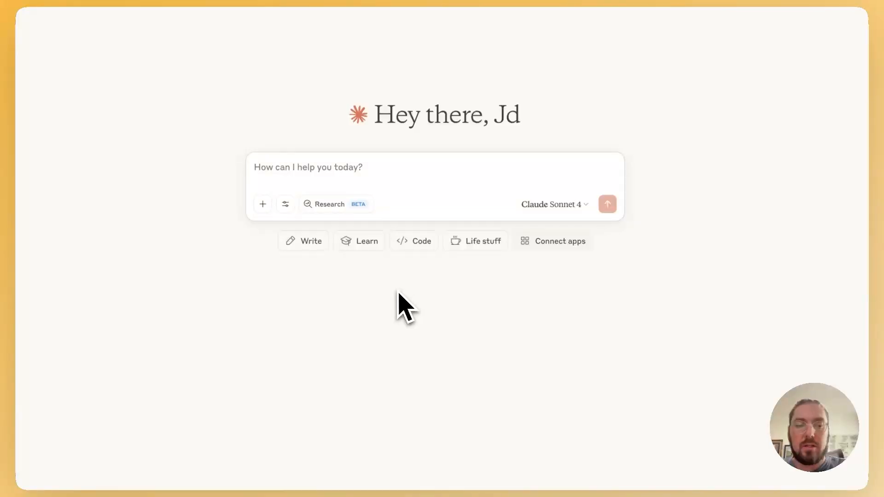
mouse_move(395, 305)
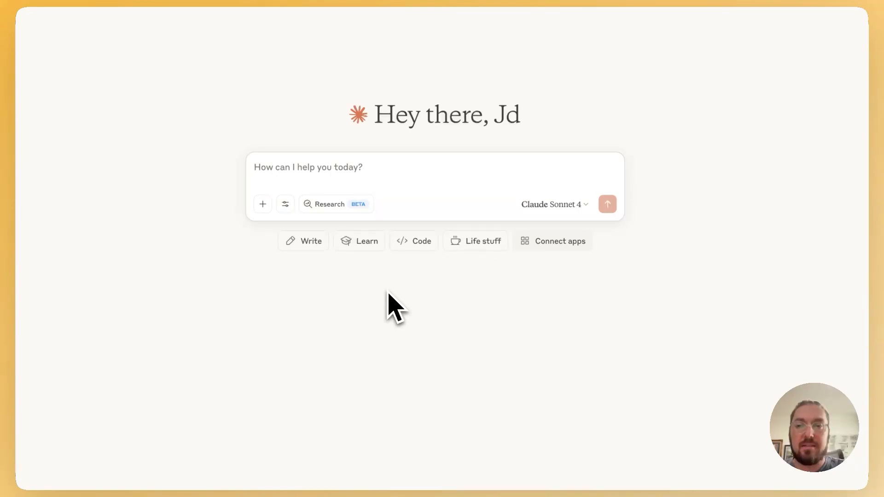
mouse_move(298, 304)
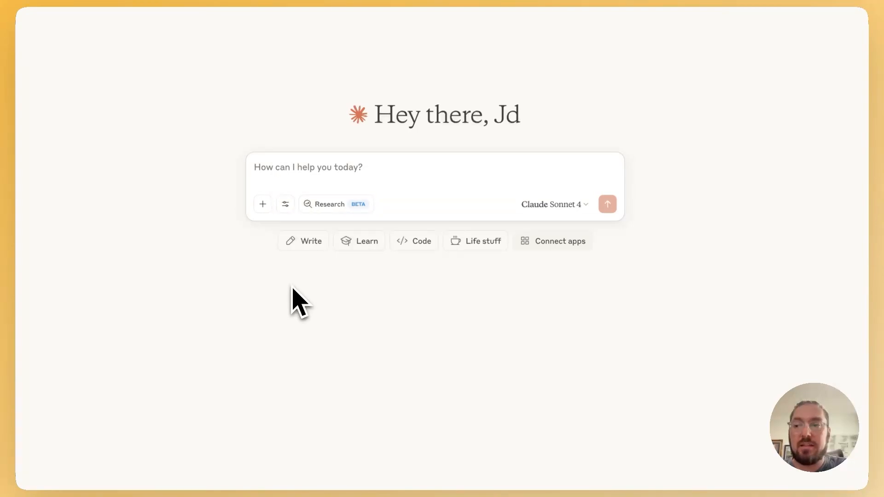
mouse_move(258, 285)
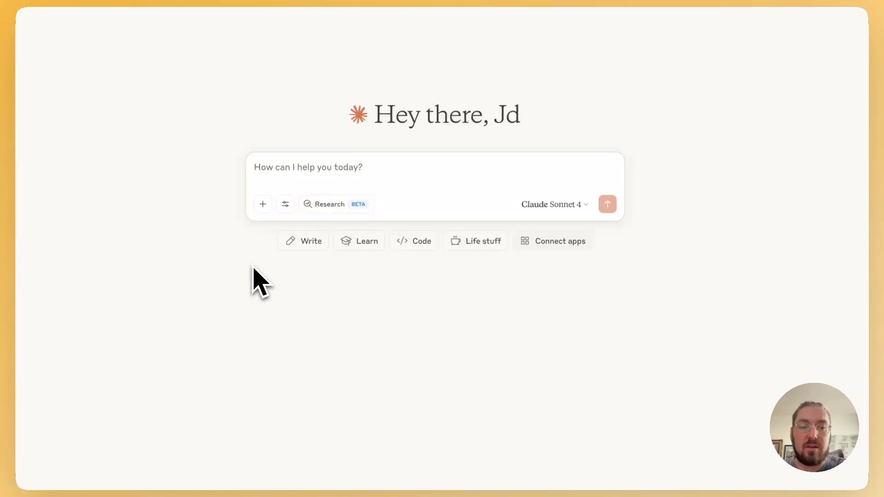
mouse_move(182, 125)
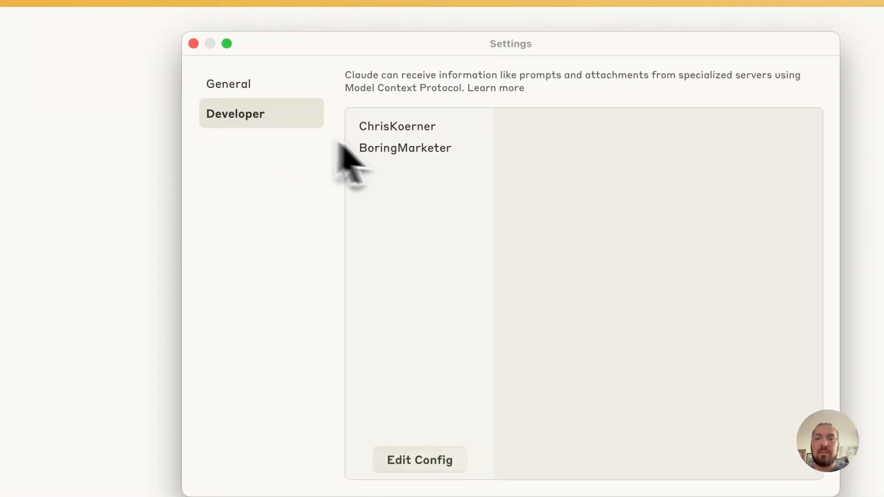
Step: Ask Claude to use the Boring Marketer MCP for the winning-ads video and build n8n workflows
left_click(405, 147)
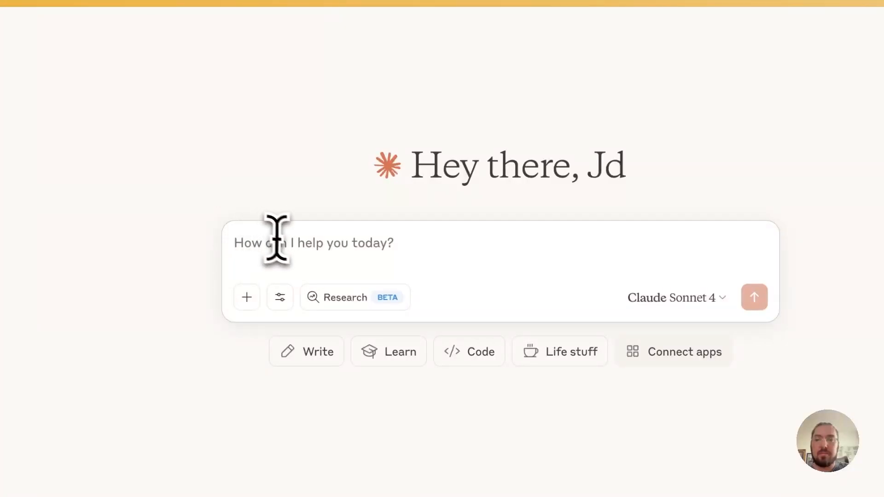
type("Use the Boring Marketer MCP to get the video on How He Predicts Winning Ads Before Spending $1. Break down the workflows but then create them for n8n.")
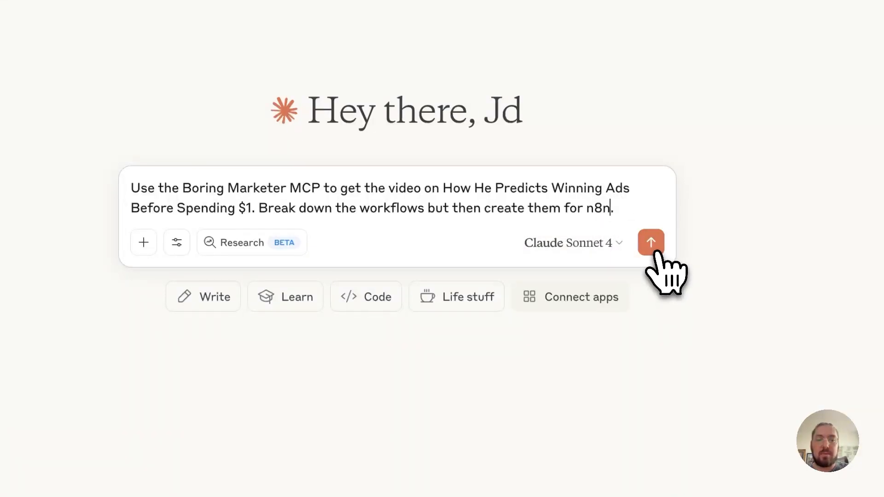
left_click(651, 242)
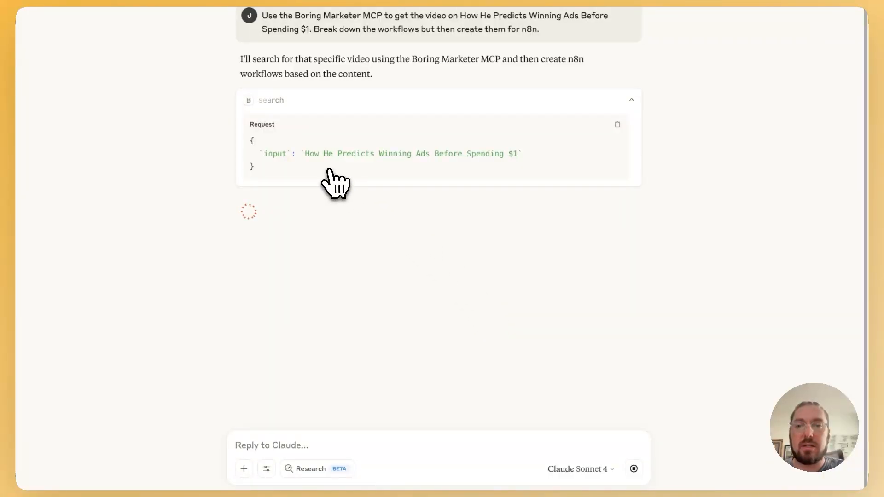
mouse_move(347, 166)
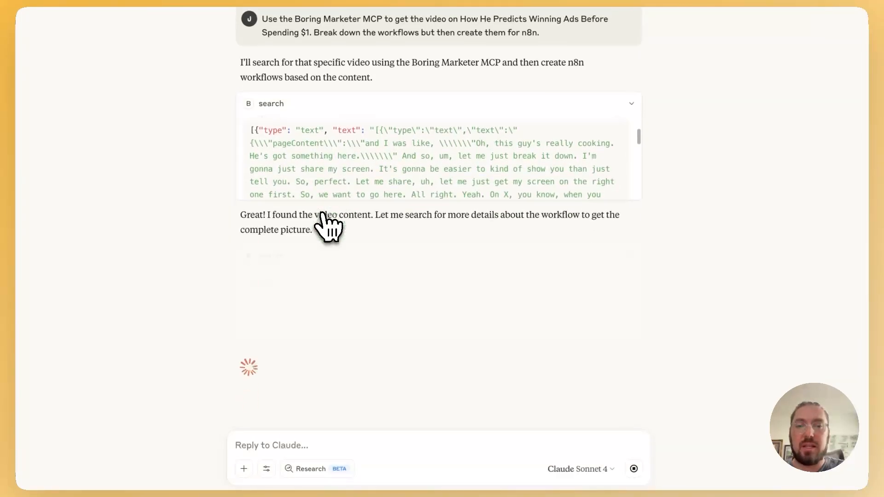
Step: Read through Claude's three-part ad prediction workflow breakdown, highlighting the workflow phrase
scroll("down", 3)
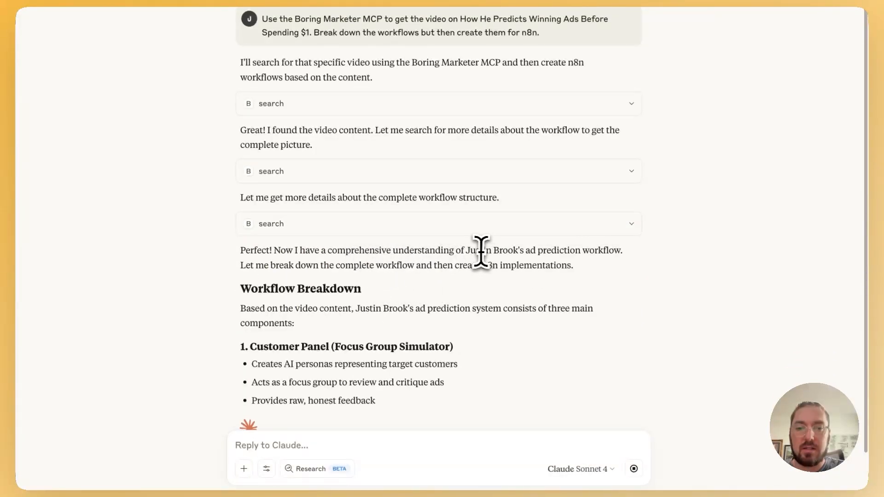
left_click_drag(467, 250, 603, 249)
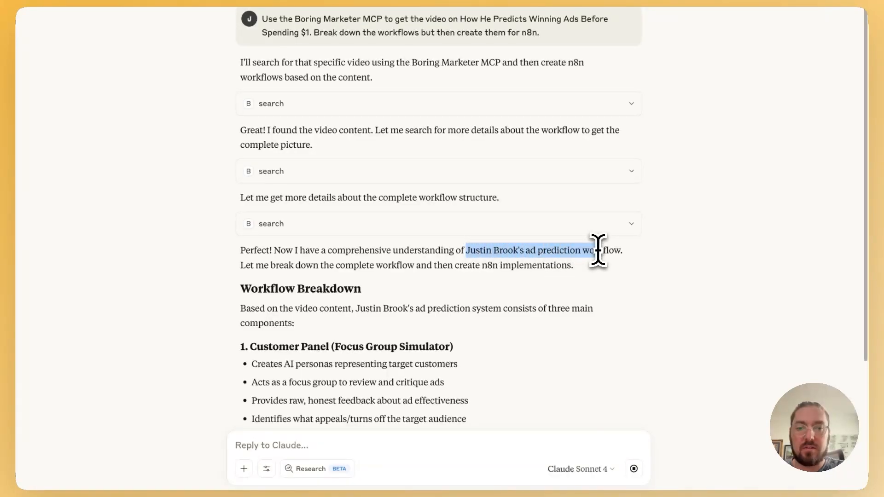
scroll("down", 3)
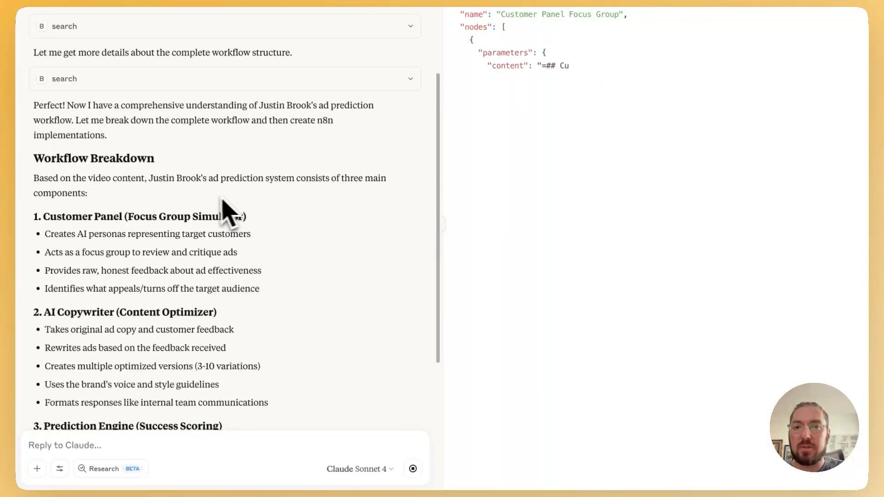
Step: Review the four-part system and its Complete System and batch-processing workflow code artifacts
scroll("down", 3)
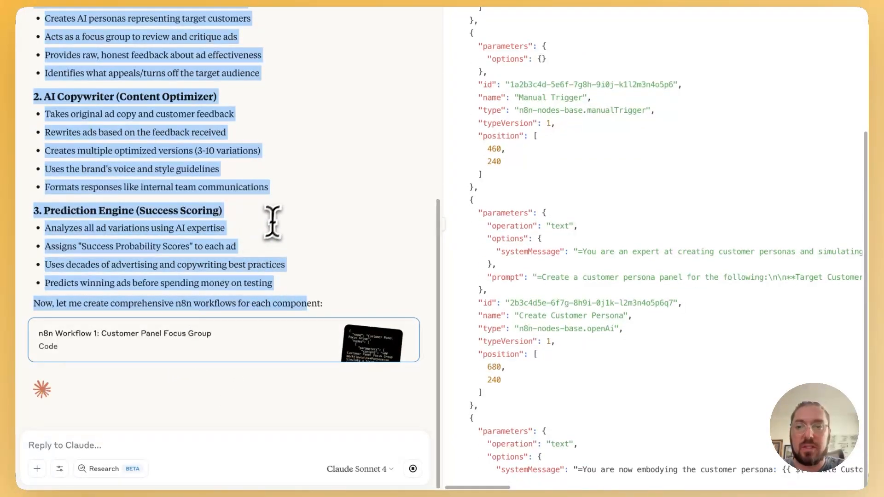
scroll("down", 3)
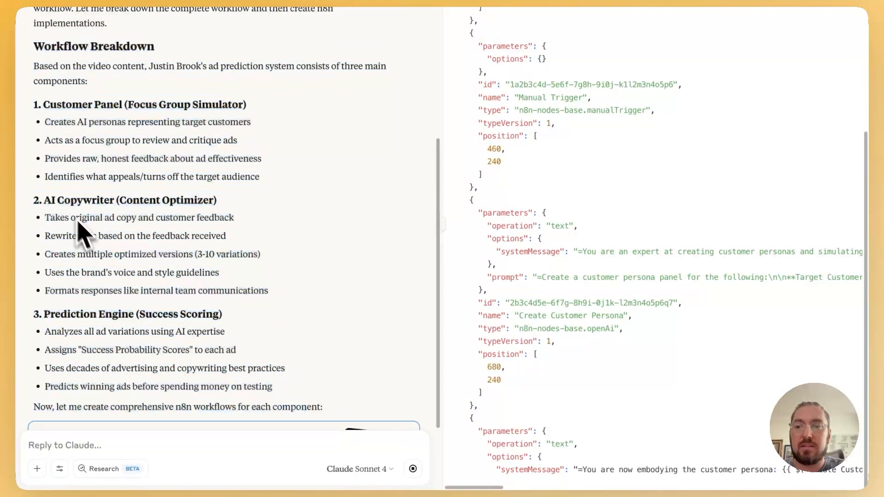
left_click_drag(44, 217, 269, 291)
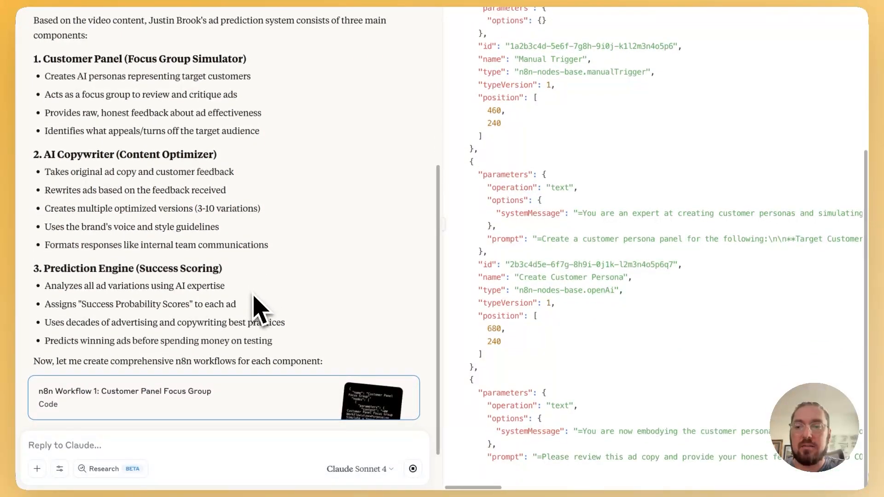
scroll("down", 3)
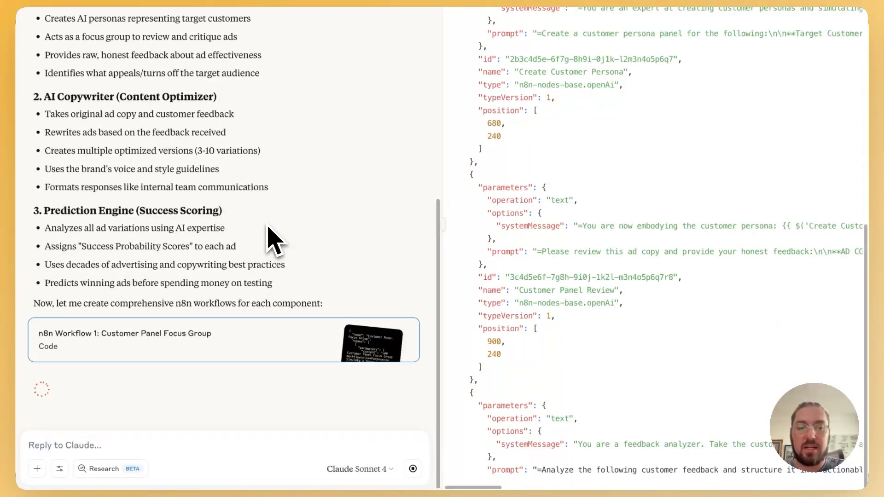
scroll("down", 3)
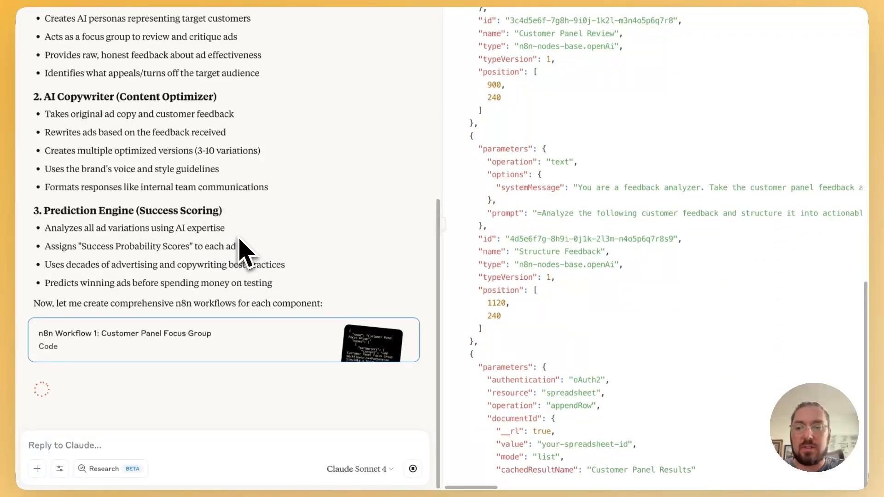
scroll("down", 3)
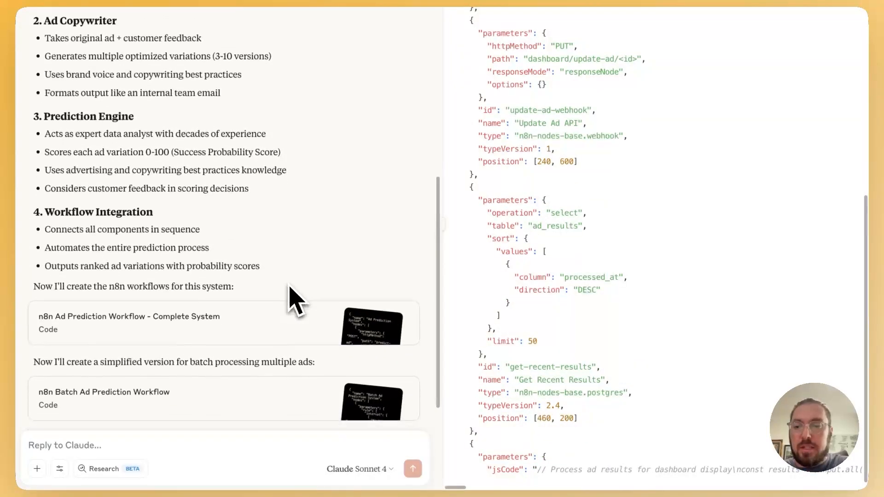
Step: Continue Claude's reply past the max-length notice to finish the Dashboard API workflow
scroll("down", 3)
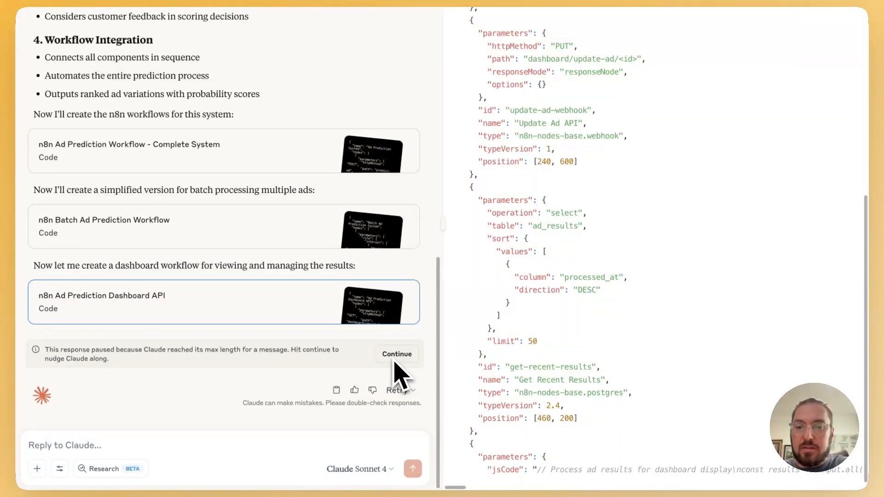
left_click(397, 354)
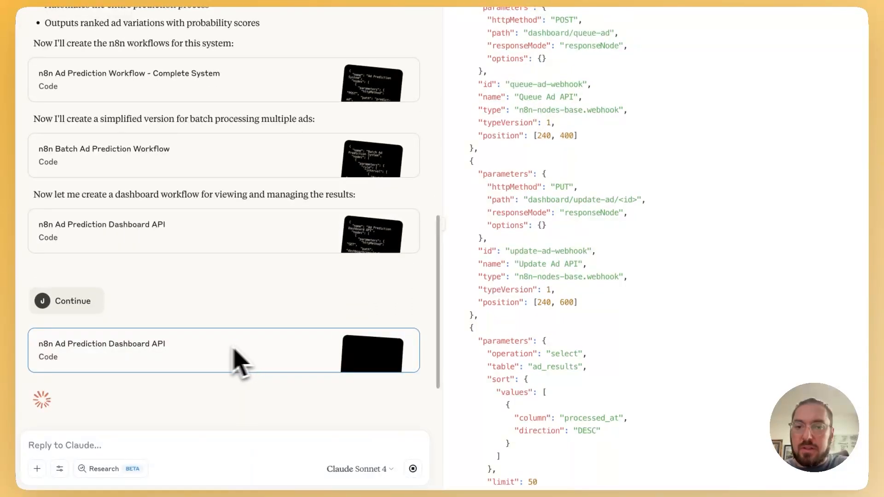
mouse_move(568, 333)
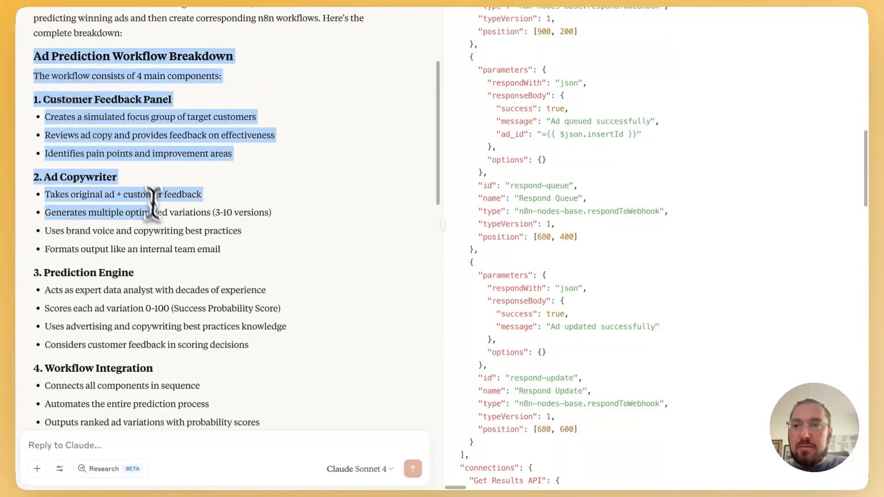
Step: Scroll to the Database Setup & Usage Instructions artifact and the workflow summary
scroll("down", 3)
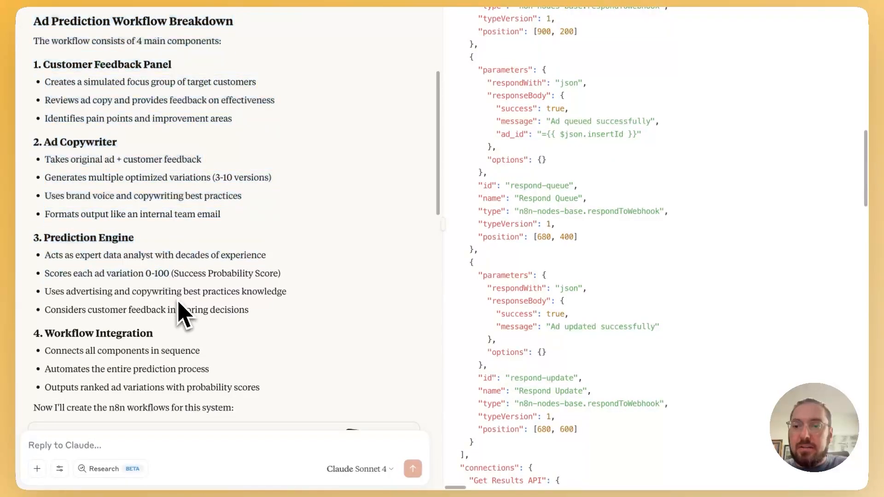
scroll("down", 3)
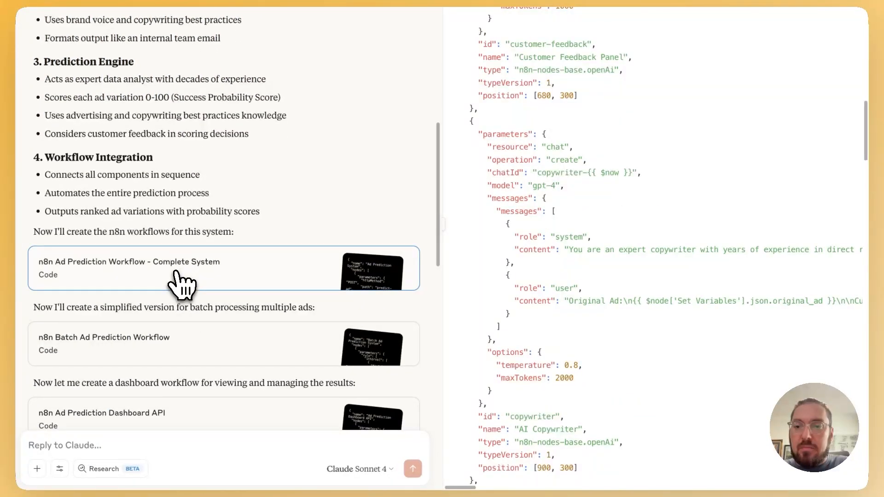
scroll("down", 3)
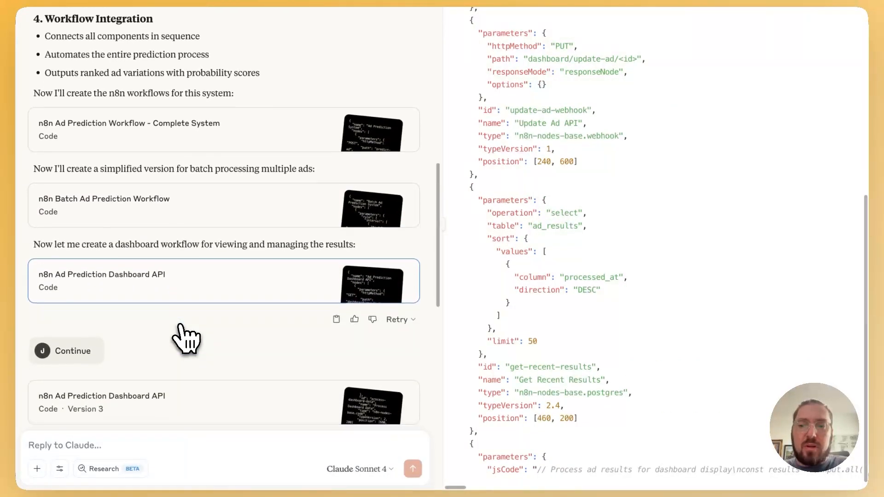
scroll("down", 3)
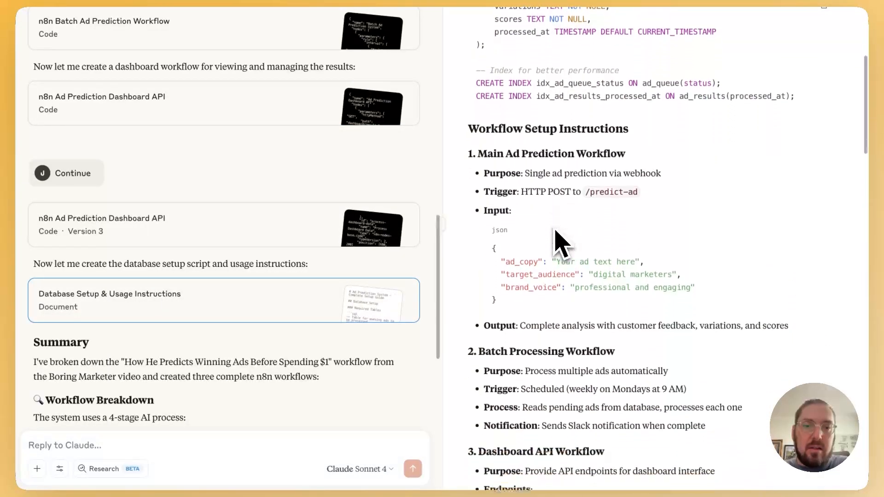
Step: Scroll the setup instructions and the Complete System workflow JSON
scroll("down", 3)
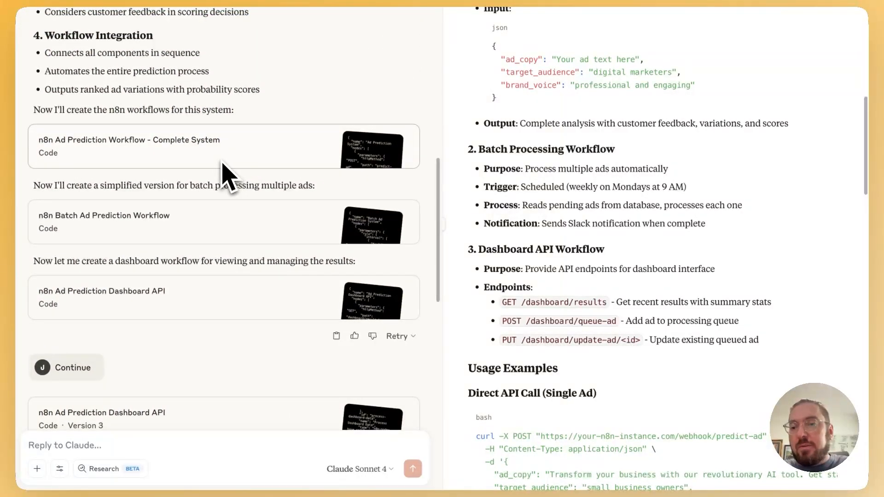
scroll("down", 3)
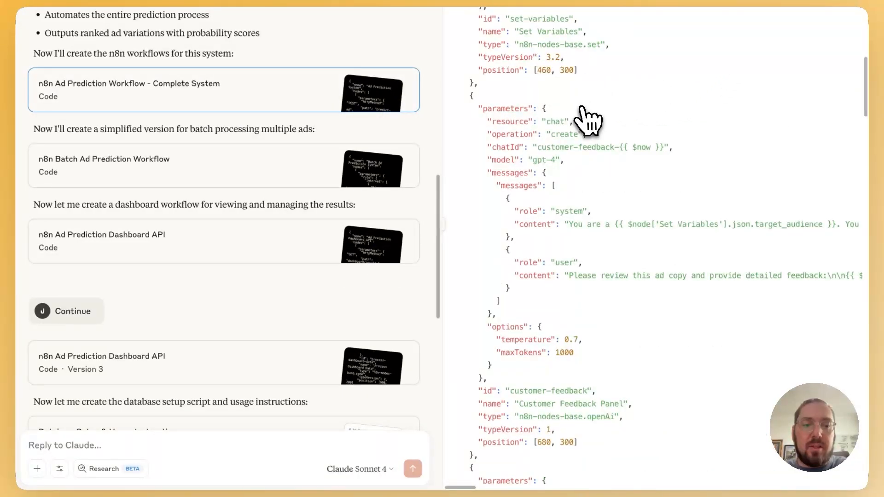
mouse_move(505, 93)
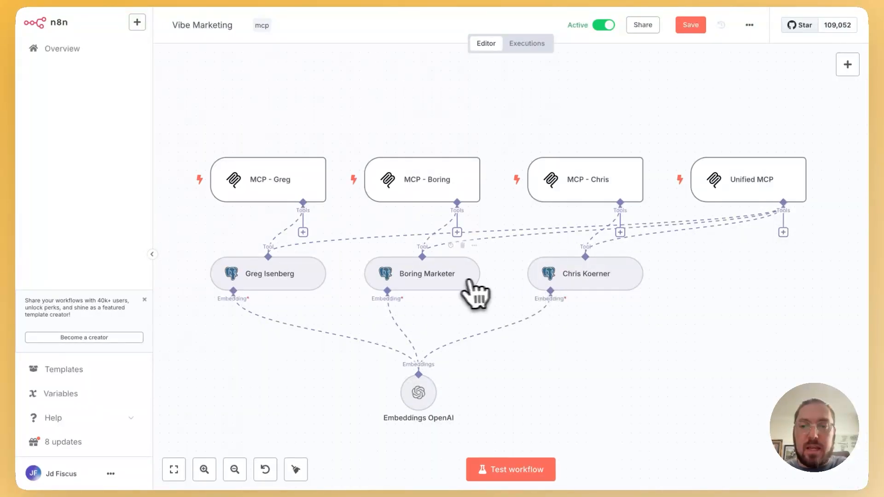
mouse_move(739, 240)
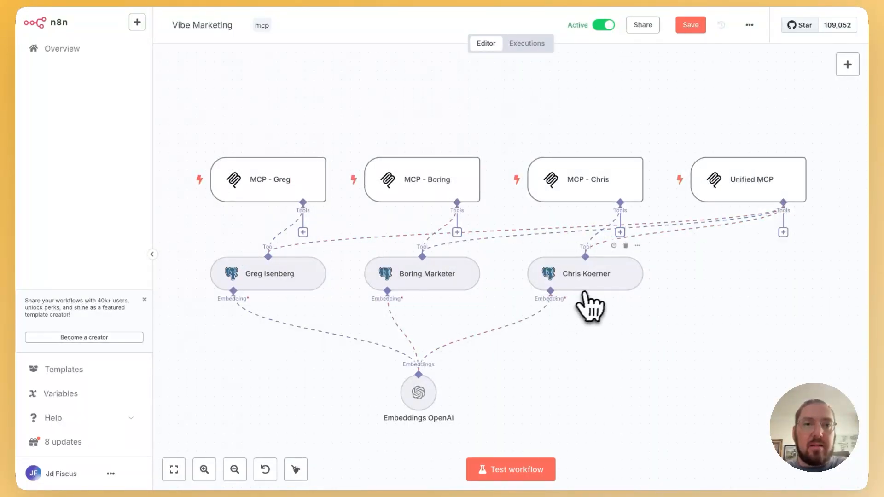
mouse_move(228, 73)
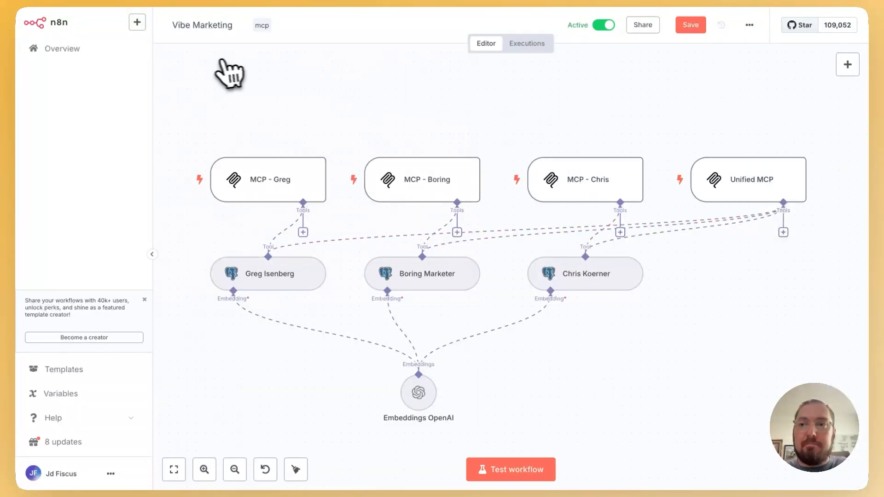
mouse_move(62, 48)
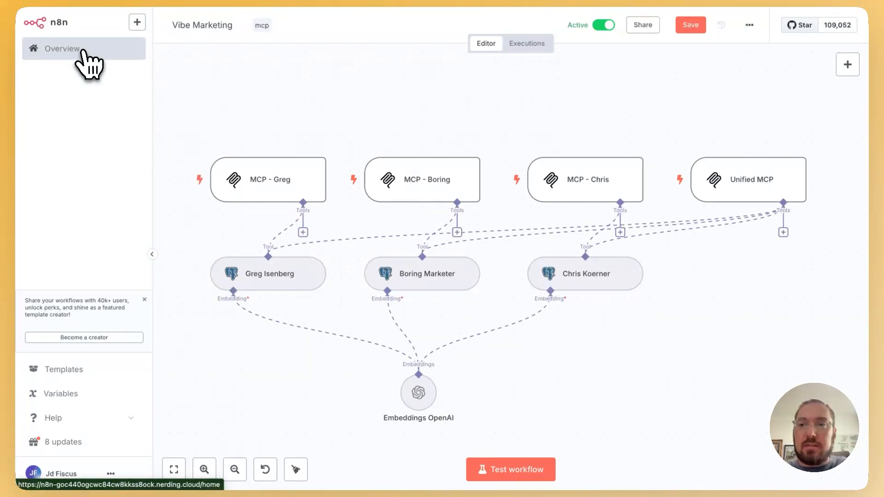
Step: Return to Overview and open My workflow 8, the imported ad-prediction workflow
left_click(62, 48)
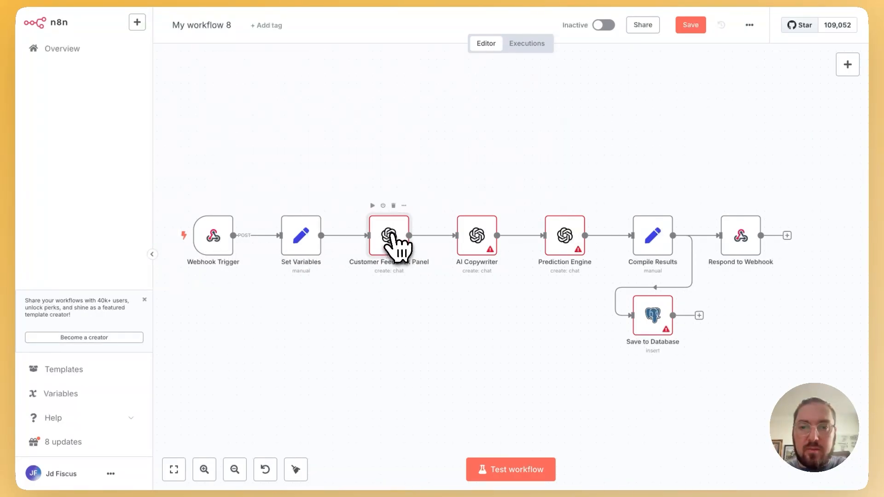
Step: Inspect the Customer Feedback Panel, AI Copywriter and Prediction Engine node settings
double_click(389, 235)
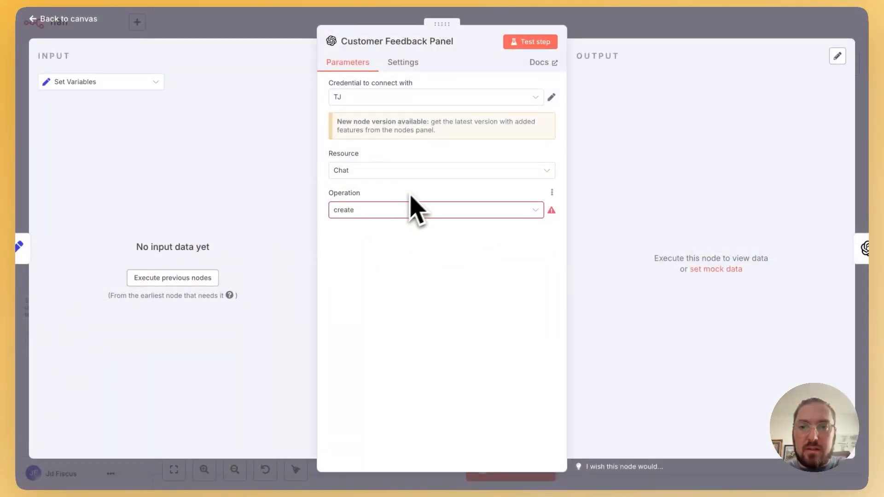
mouse_move(420, 228)
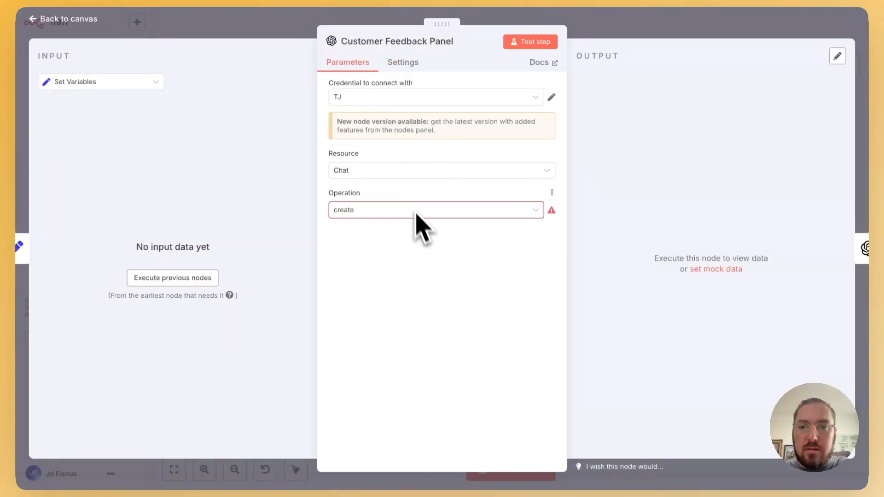
mouse_move(412, 239)
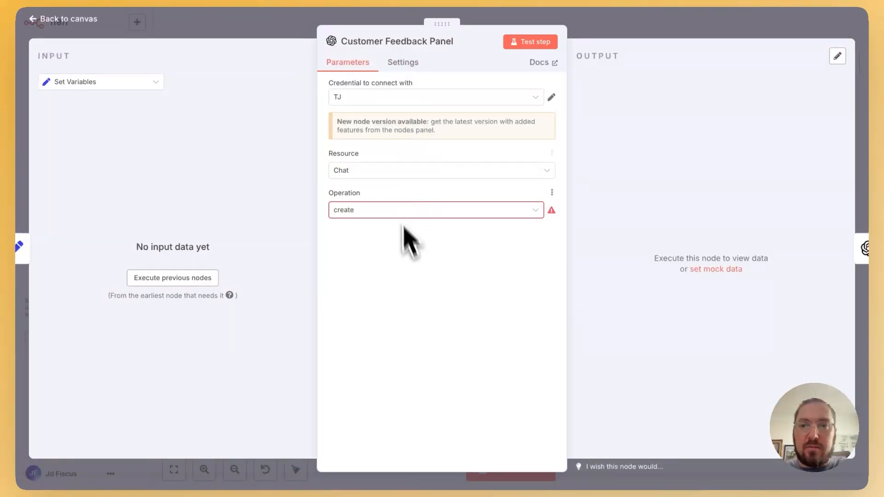
left_click(403, 62)
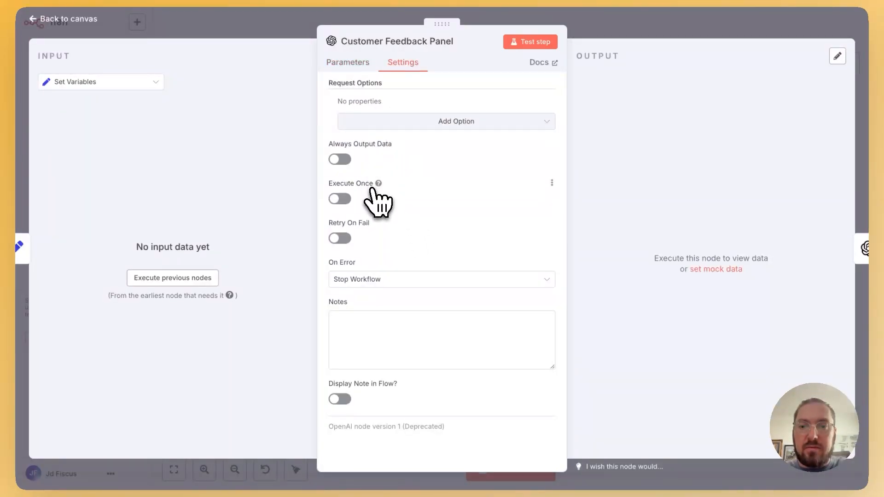
mouse_move(192, 220)
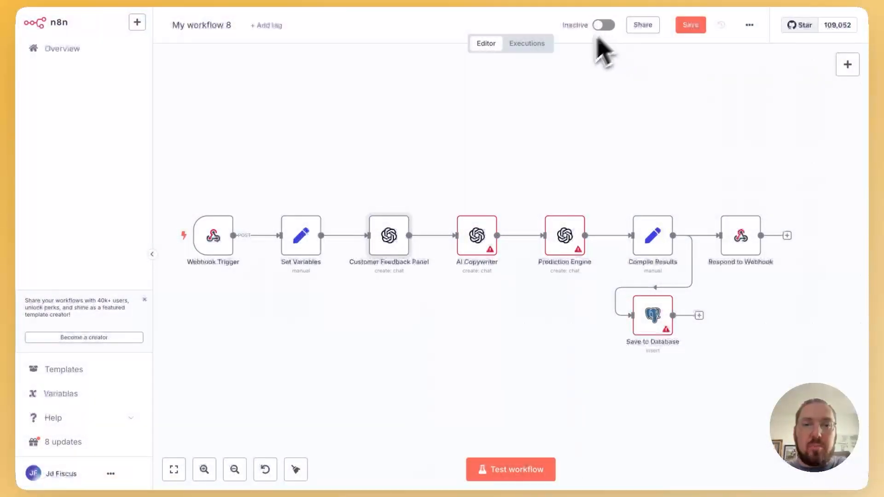
double_click(476, 236)
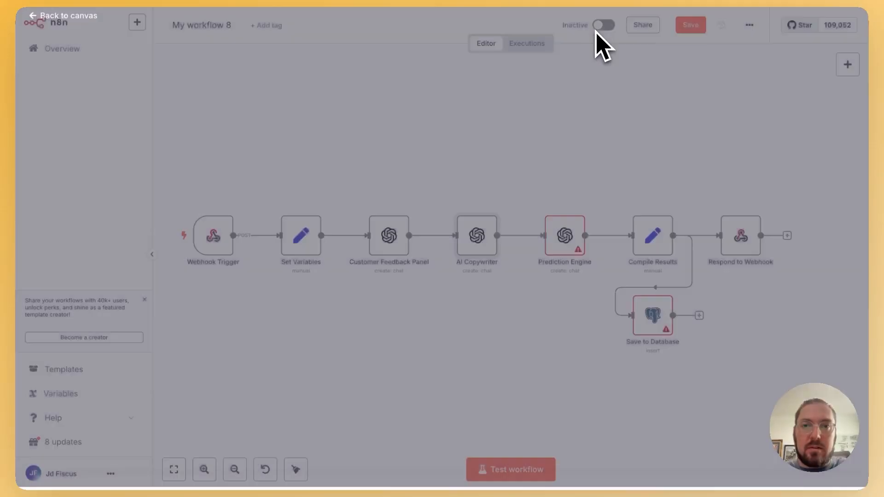
double_click(565, 235)
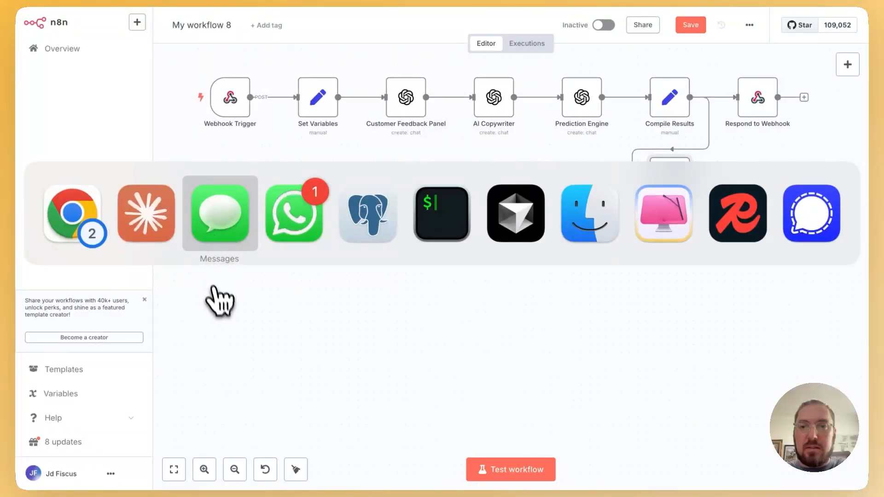
mouse_move(145, 213)
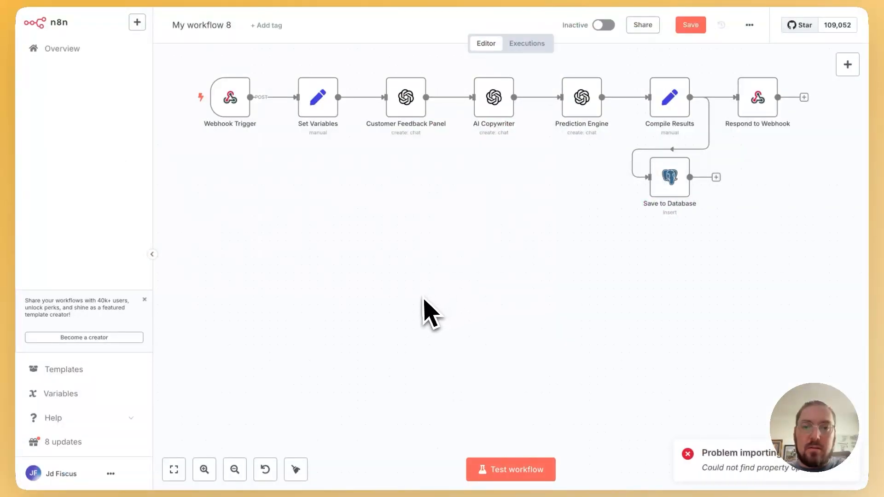
Step: Pan the ad-prediction workflow diagram on the canvas
left_click_drag(432, 313, 451, 265)
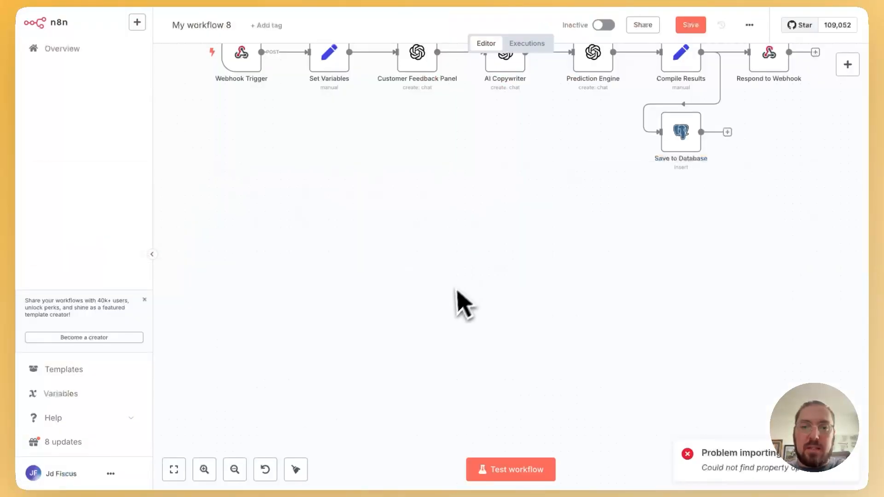
mouse_move(712, 464)
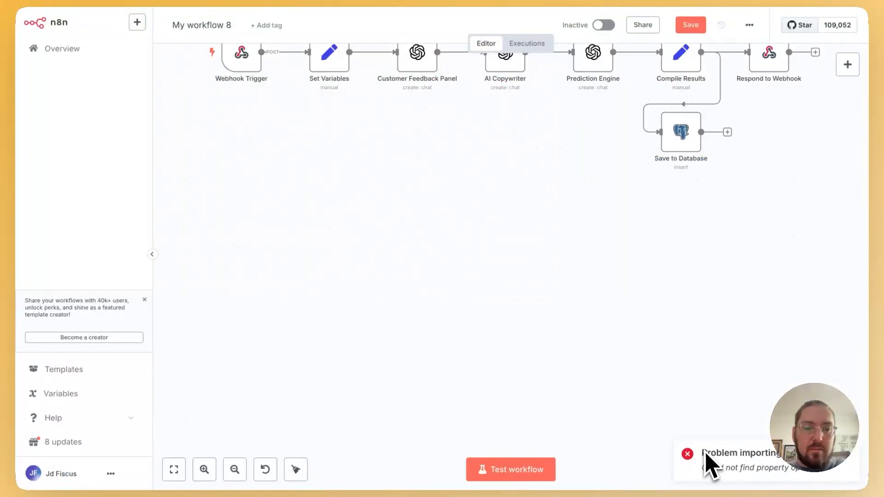
mouse_move(801, 293)
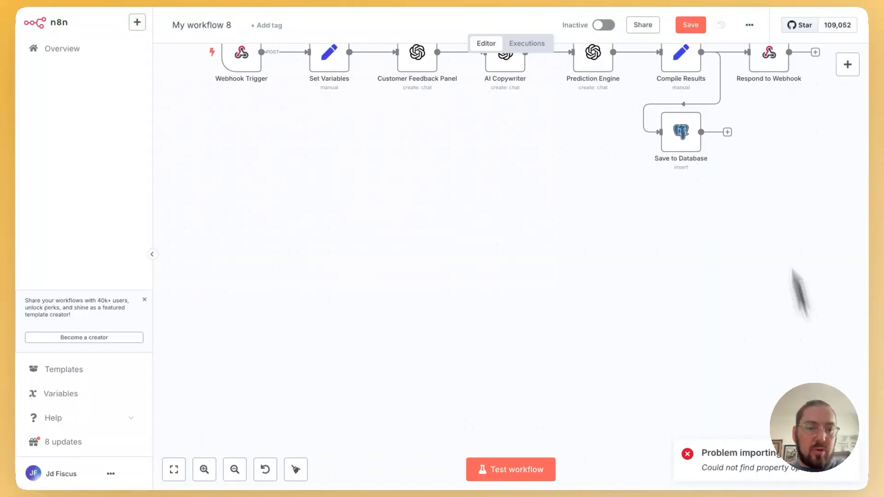
mouse_move(688, 382)
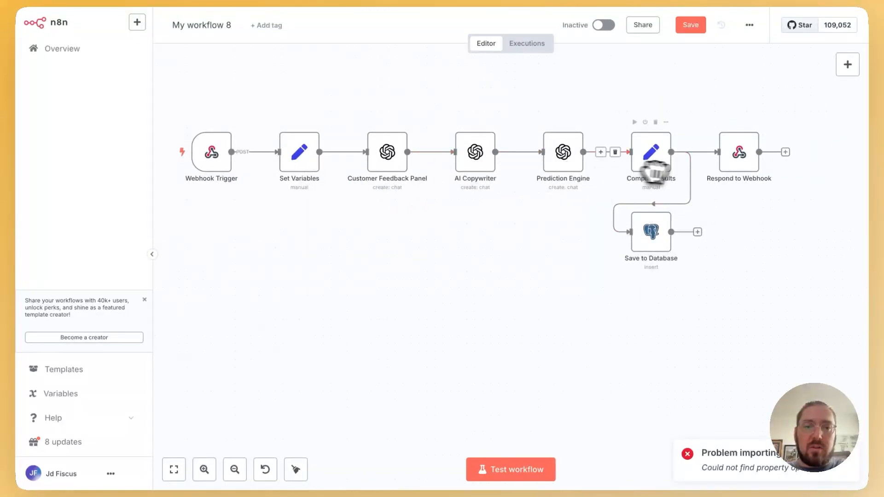
mouse_move(461, 280)
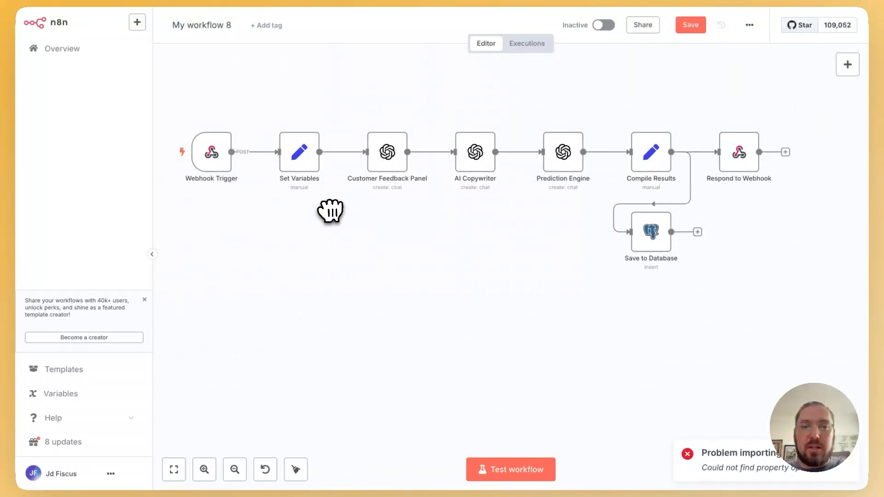
mouse_move(431, 207)
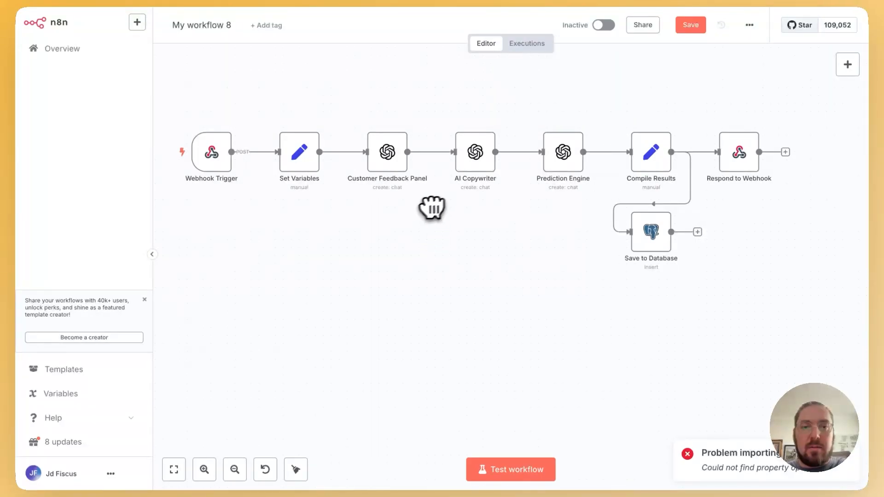
mouse_move(377, 249)
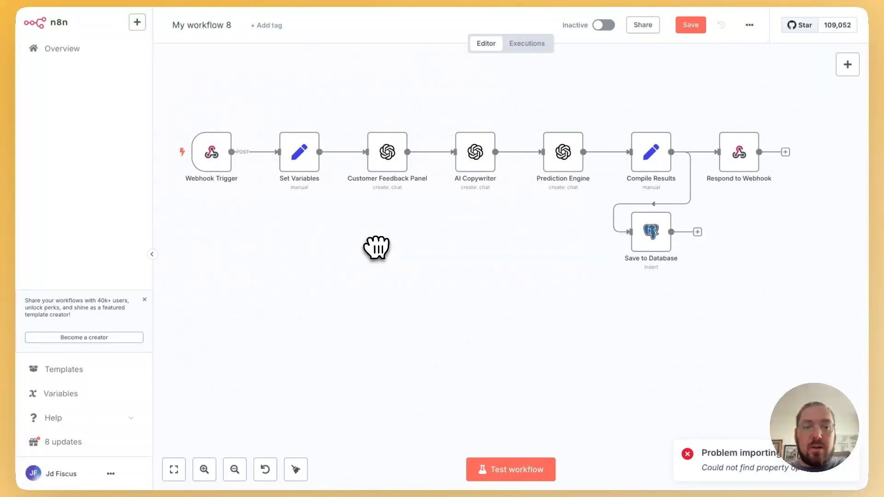
mouse_move(503, 261)
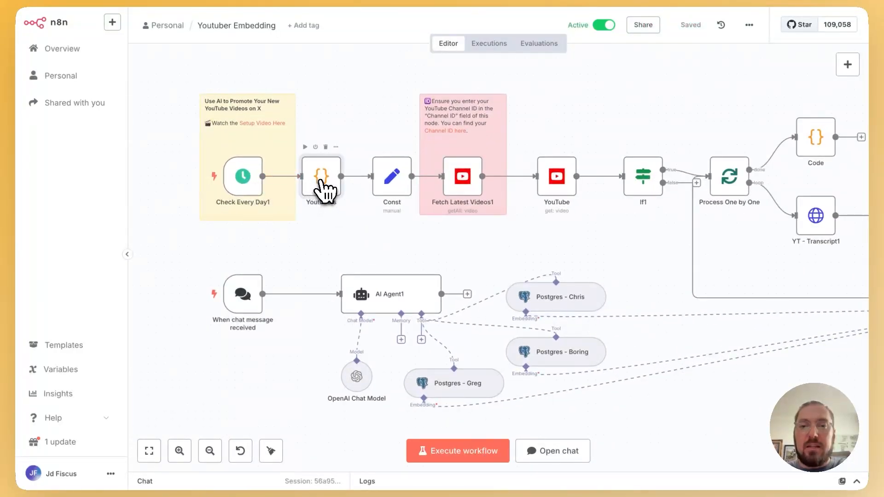
double_click(322, 176)
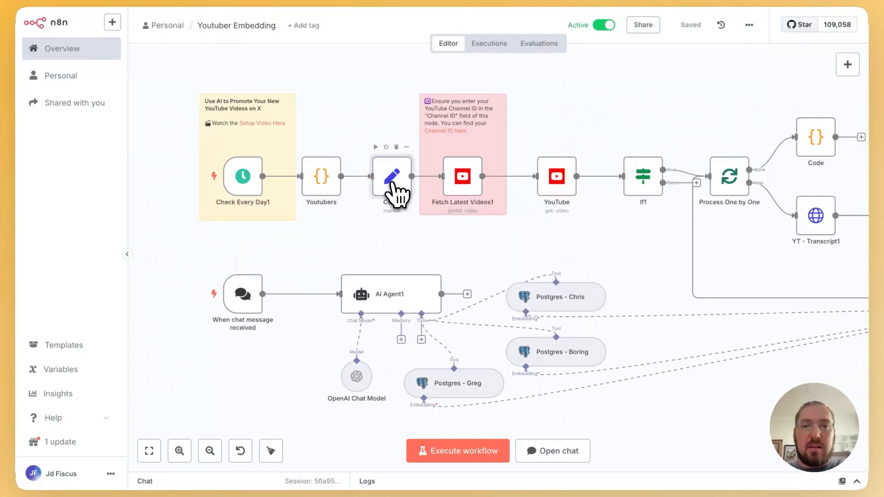
double_click(392, 177)
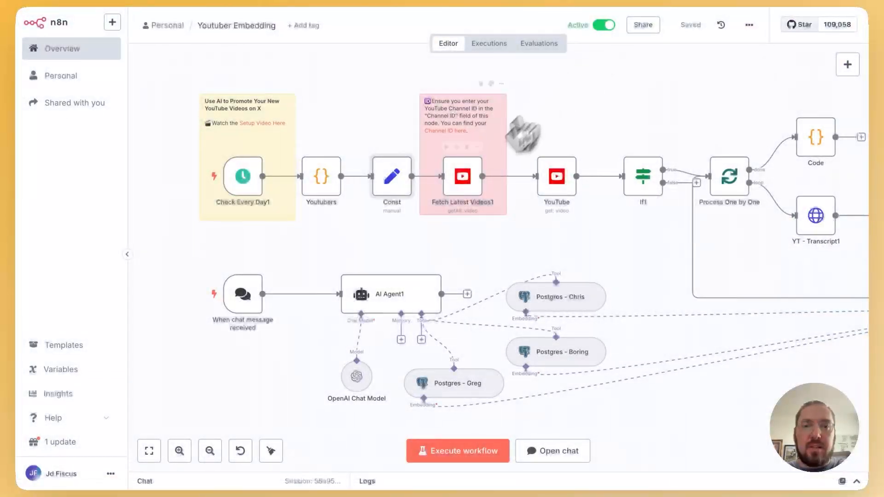
double_click(463, 177)
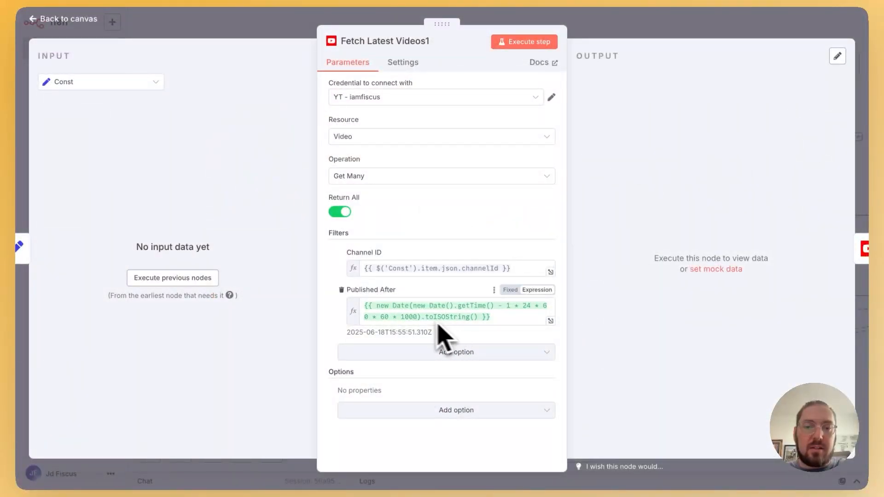
mouse_move(617, 40)
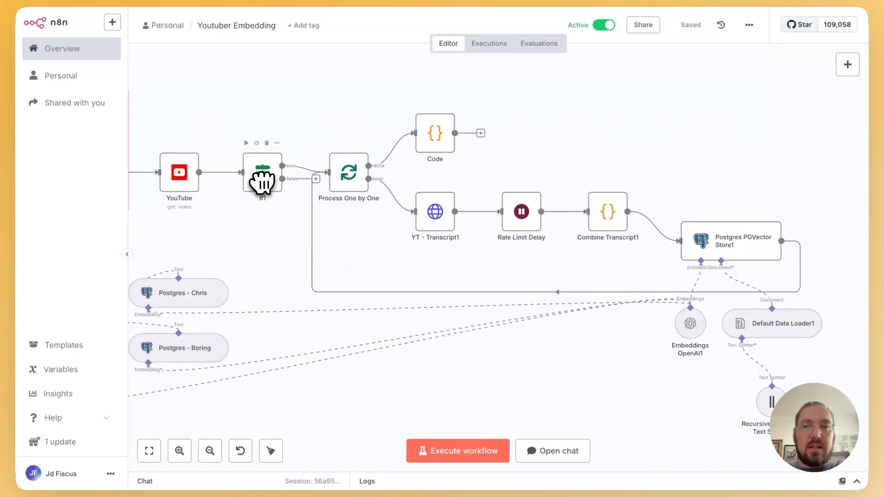
mouse_move(278, 171)
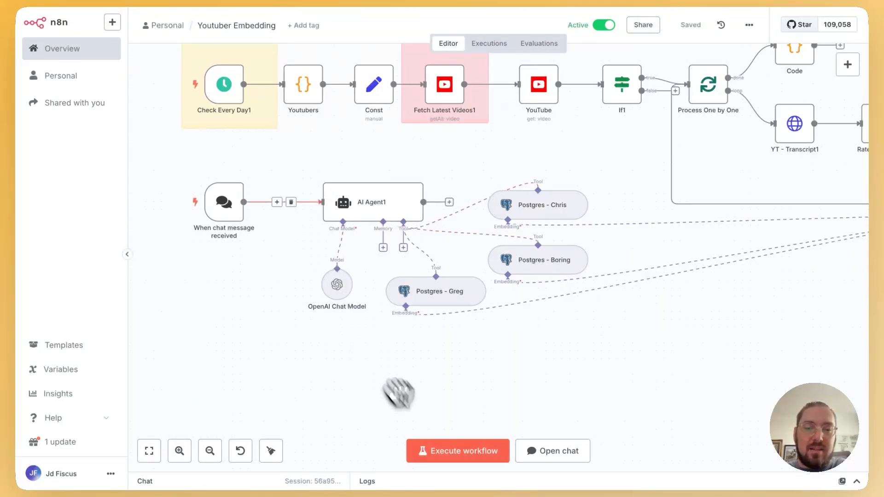
Step: Send the Boring Marketer MCP winning-ads video request through the workflow's test chat
left_click(552, 450)
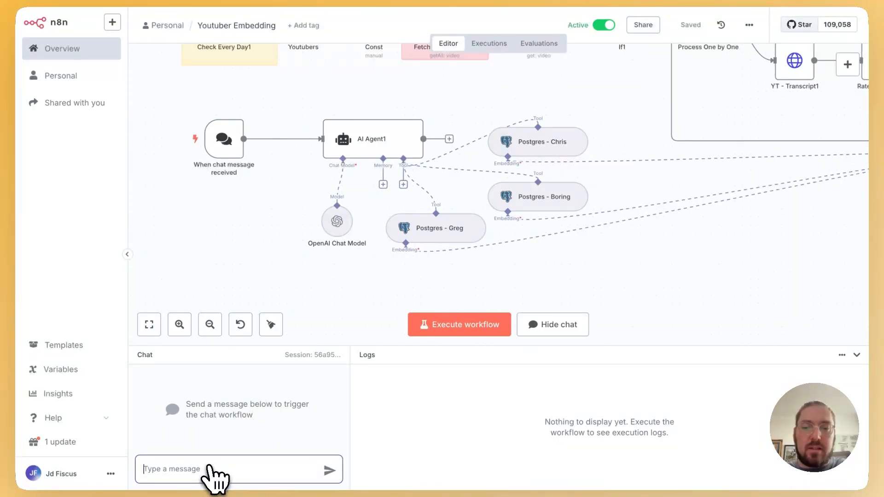
mouse_move(328, 270)
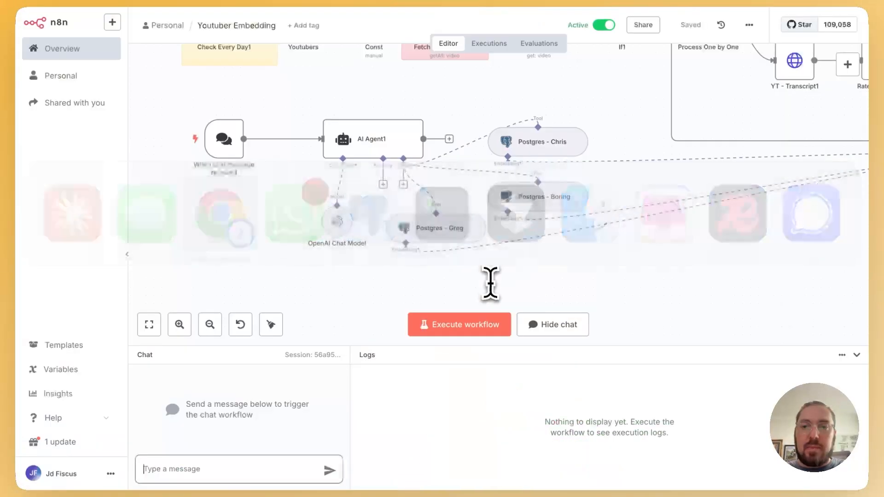
type("Use the Boring Marketer MCP to get the video on How He Predicts Winning Ads Before Spending $1. Break down the workflows")
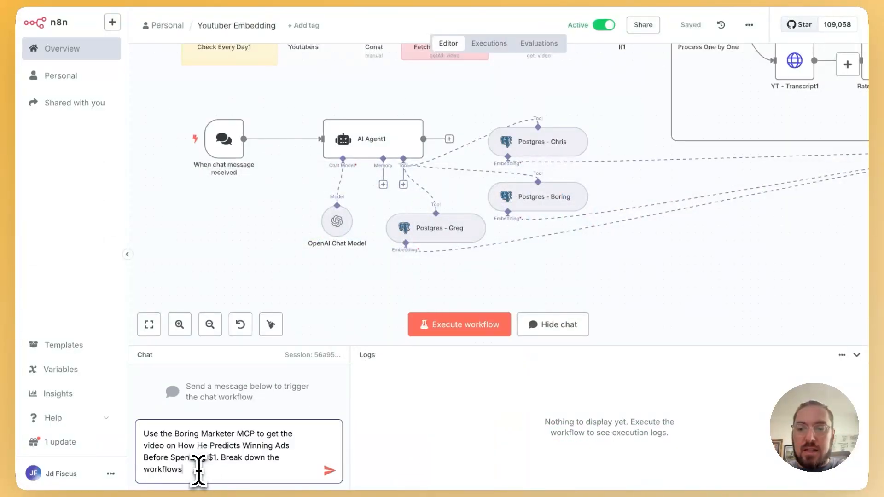
left_click(330, 470)
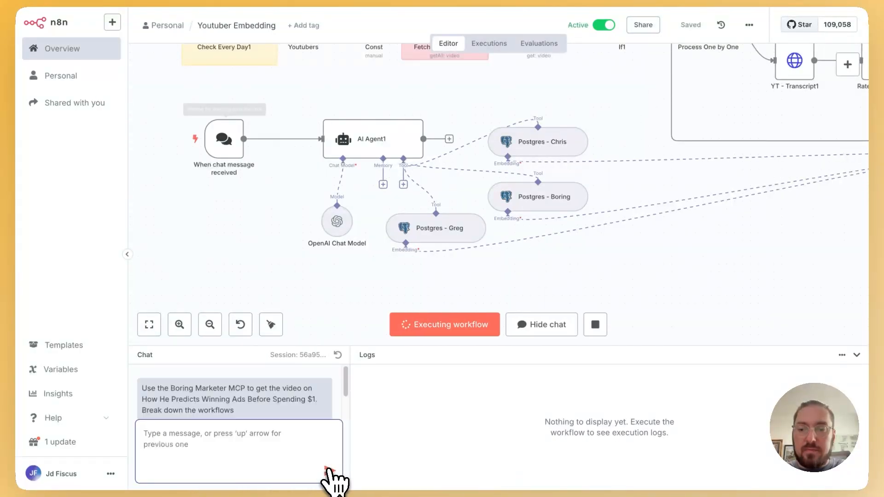
left_click(332, 473)
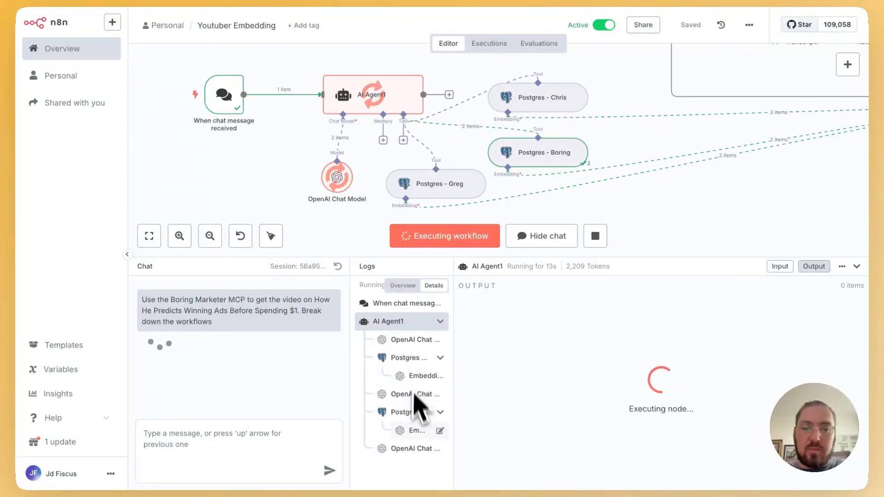
mouse_move(188, 369)
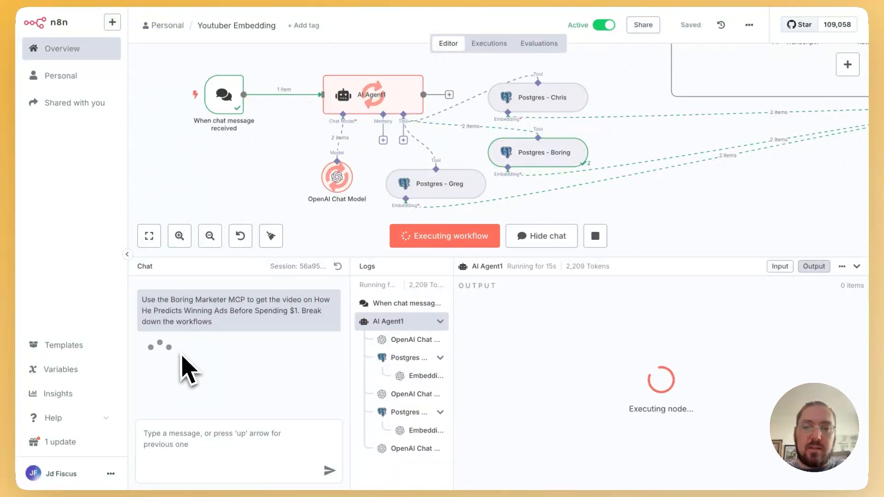
mouse_move(206, 370)
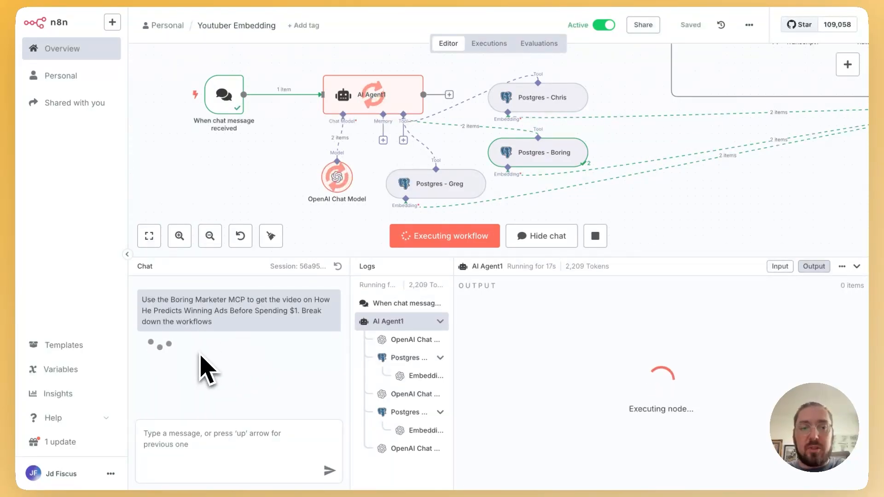